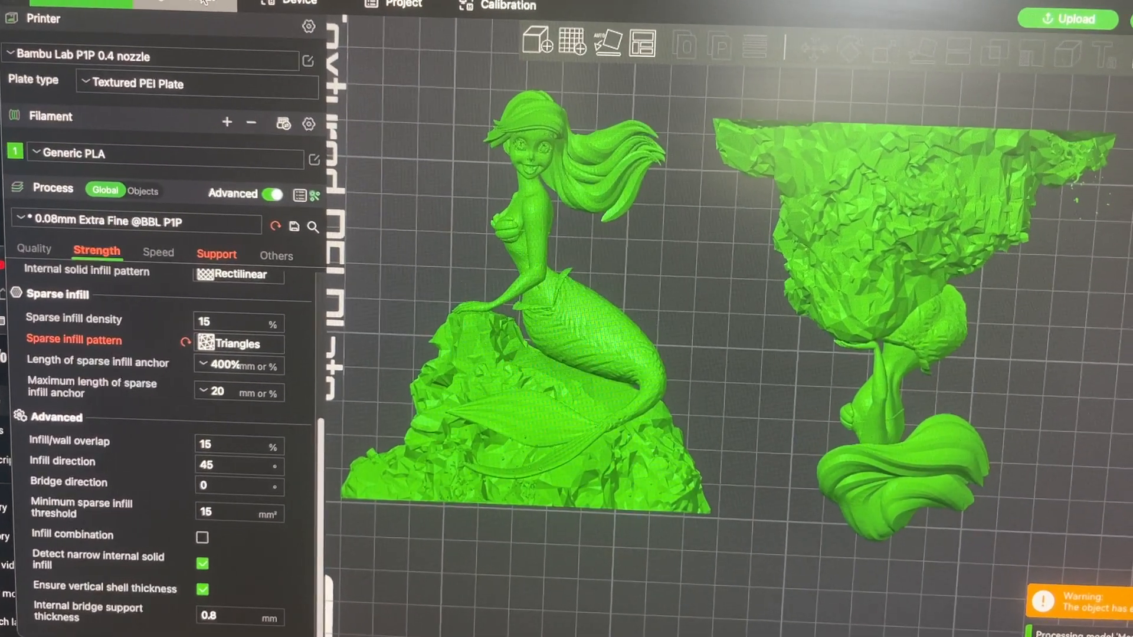
View the sliced mermaid plate with supports and brim, estimated at 8h27m and 30.98 m filament
left_click(182, 7)
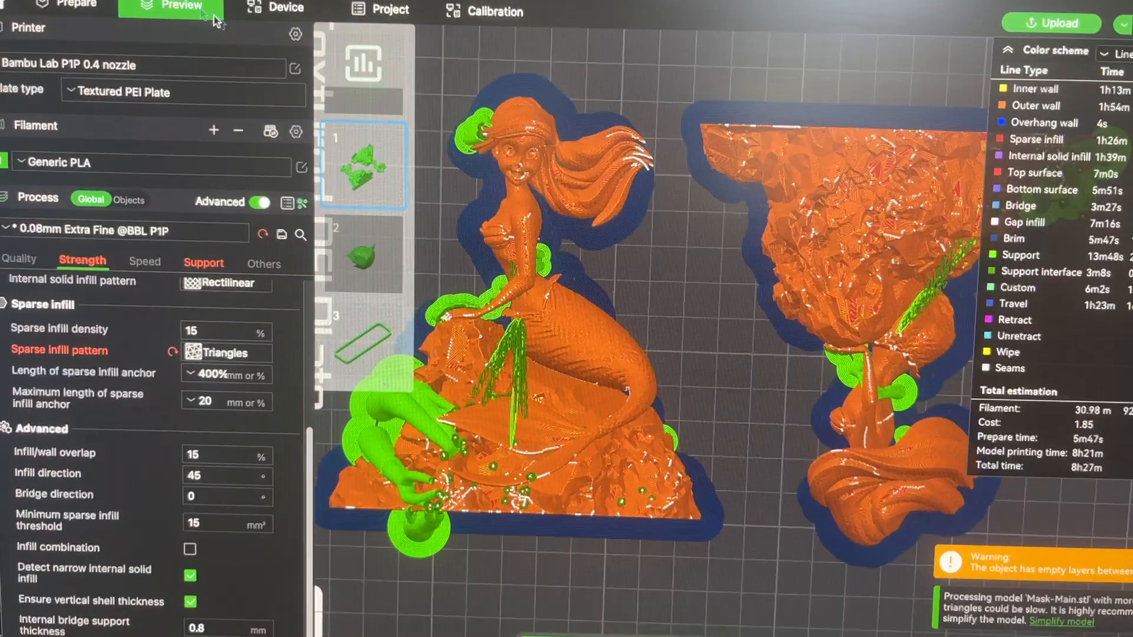